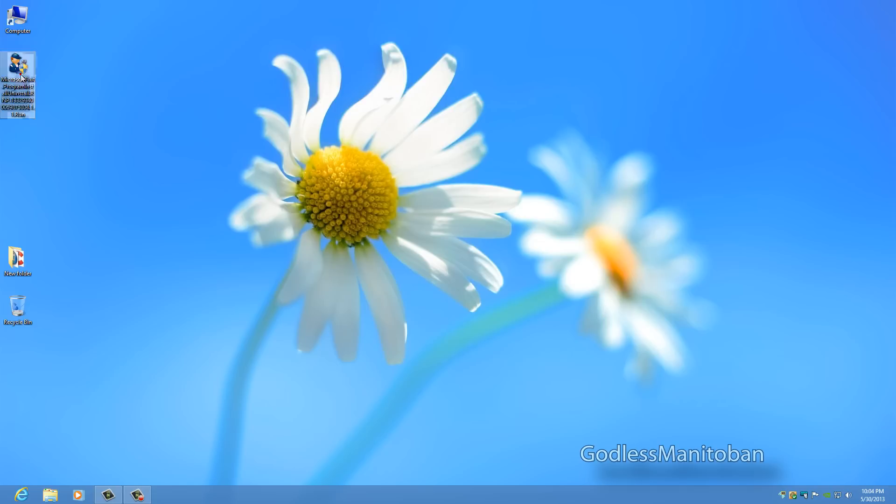
Launch the downloaded Fix it troubleshooter from the desktop to reach its license agreement page.
double_click(17, 63)
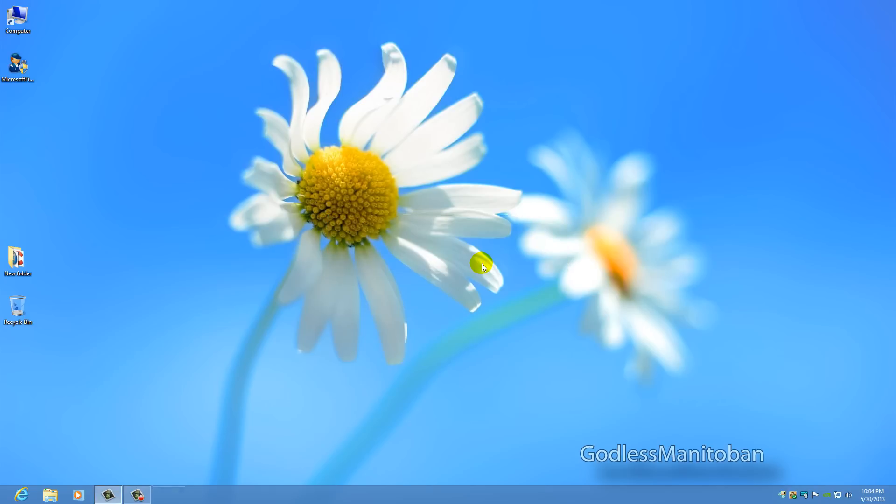
double_click(18, 63)
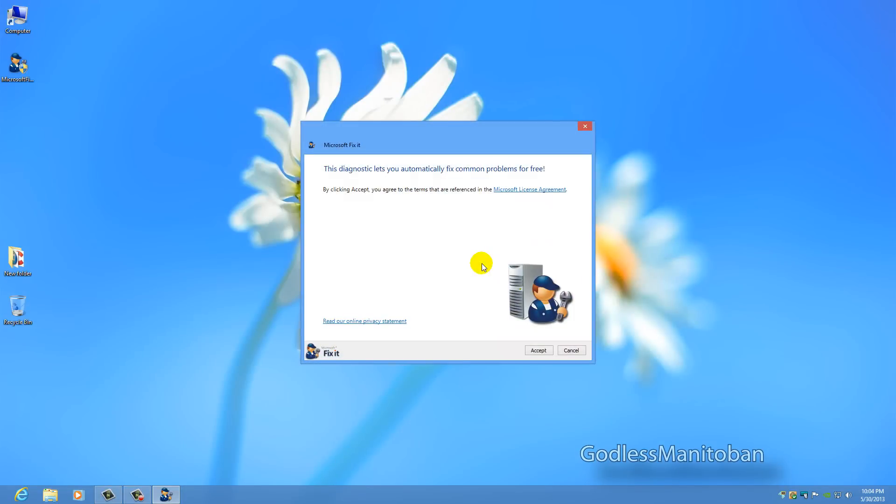
mouse_move(481, 269)
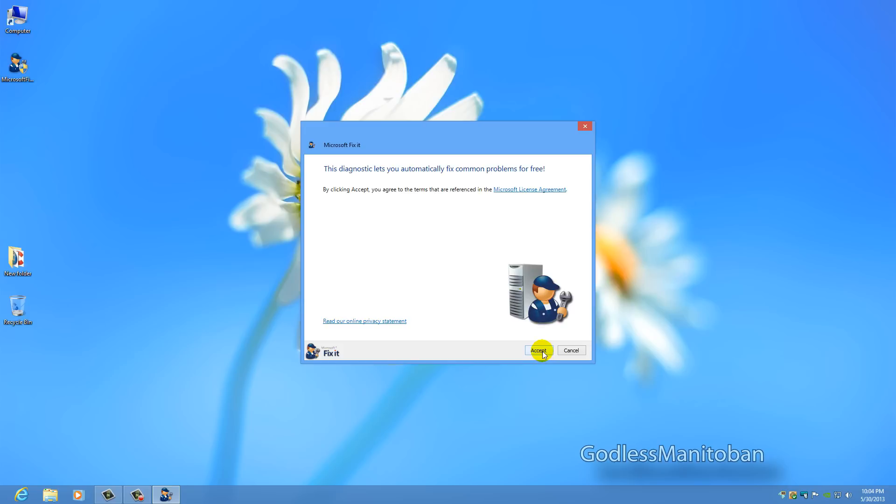
Accept the license terms and choose 'Detect problems and let me select the fixes to apply'.
left_click(538, 350)
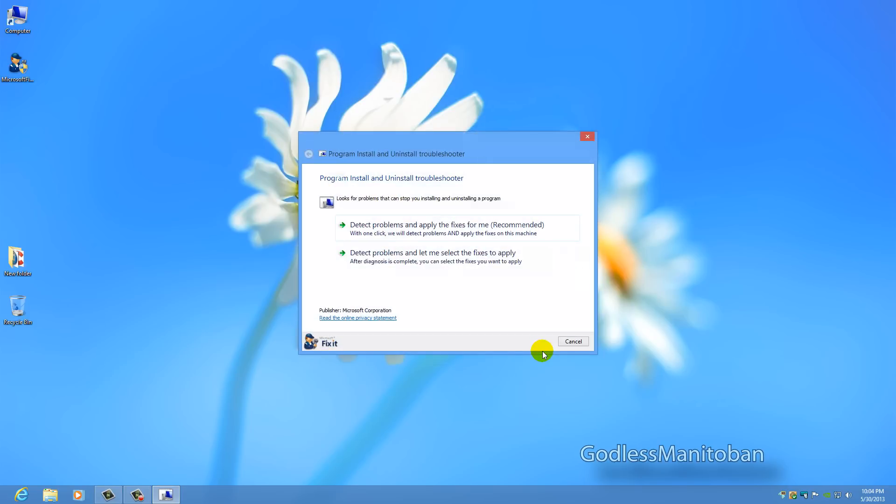
mouse_move(465, 278)
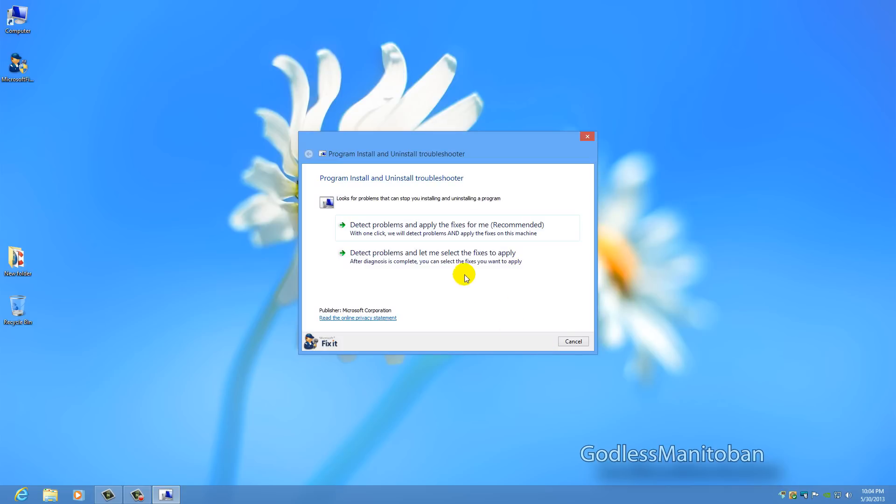
mouse_move(448, 264)
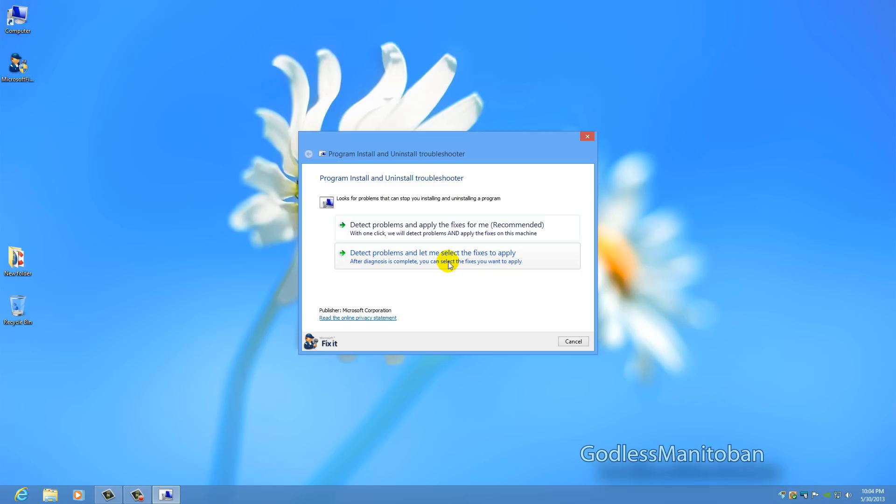
mouse_move(442, 280)
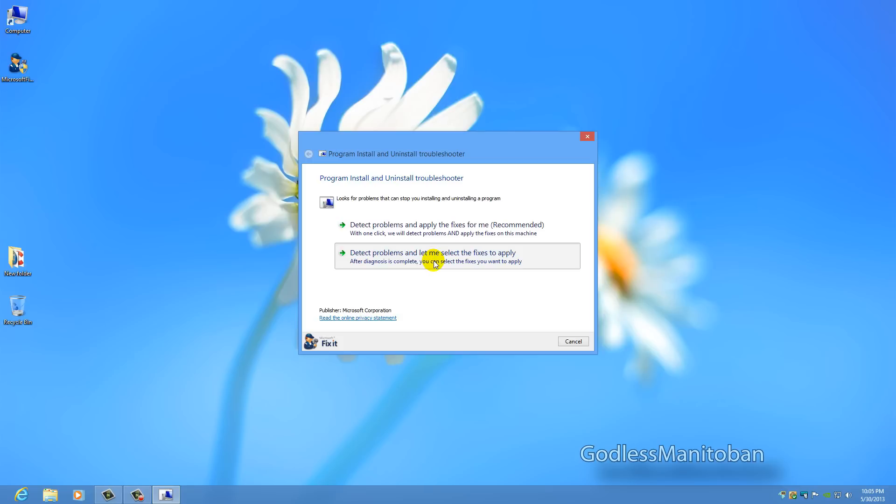
left_click(432, 256)
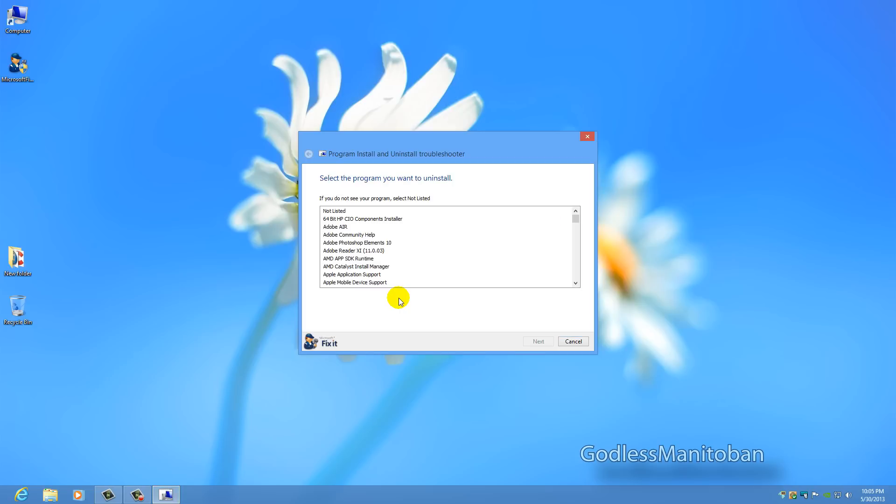
mouse_move(422, 297)
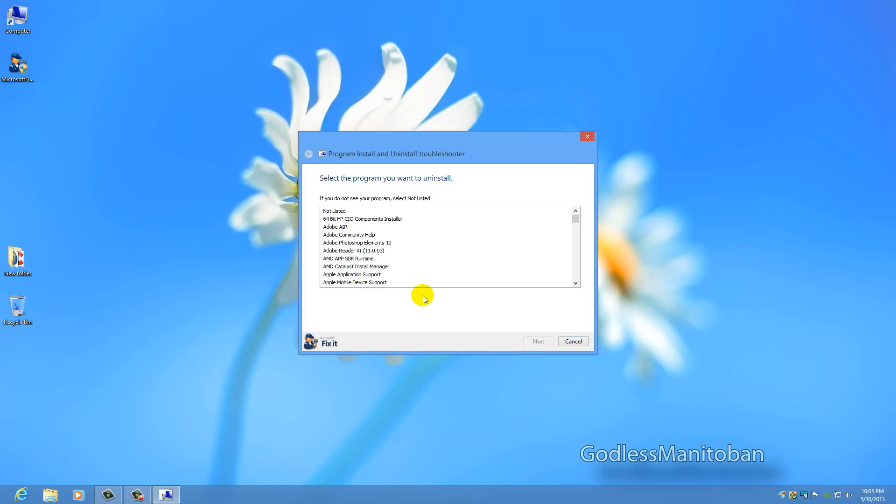
mouse_move(344, 229)
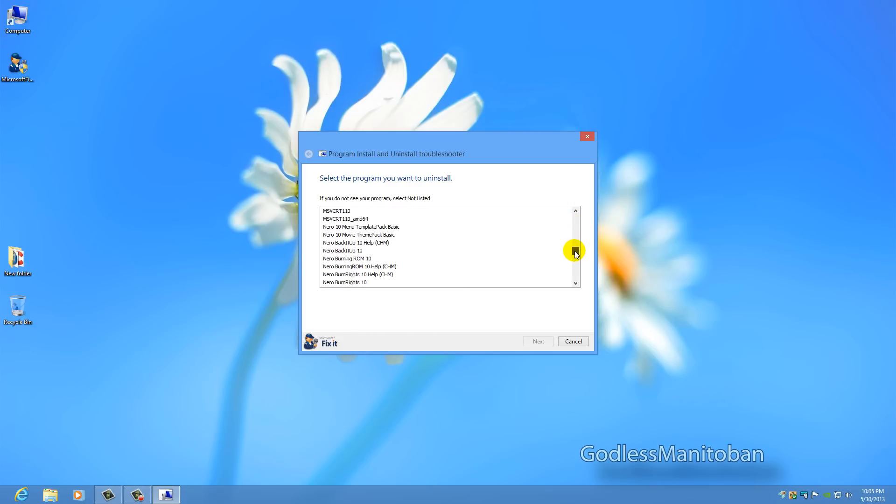
scroll("down", 3)
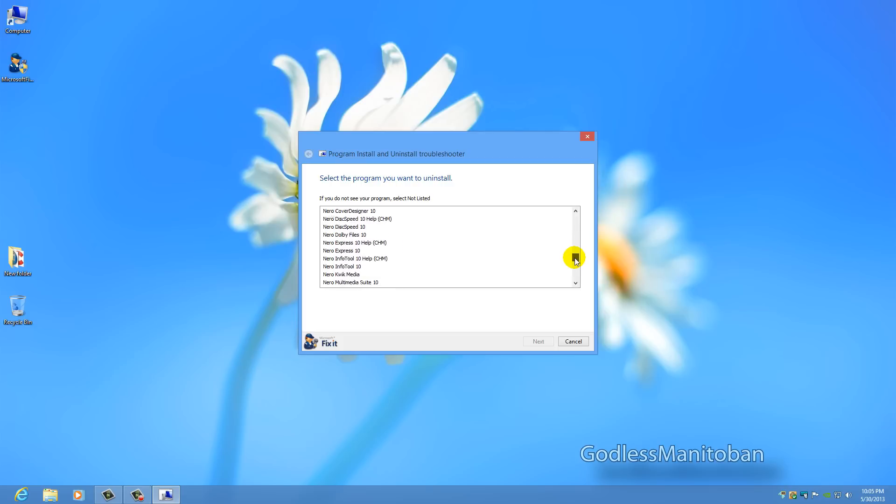
left_click_drag(574, 257, 574, 264)
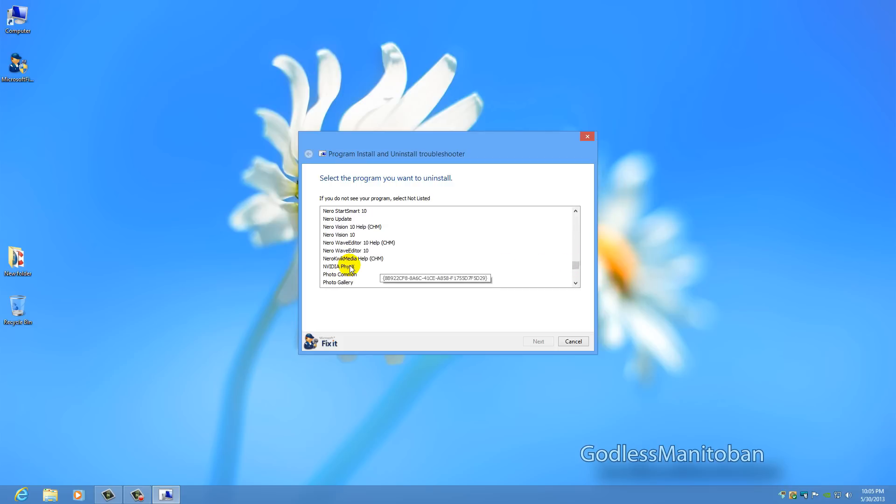
mouse_move(490, 254)
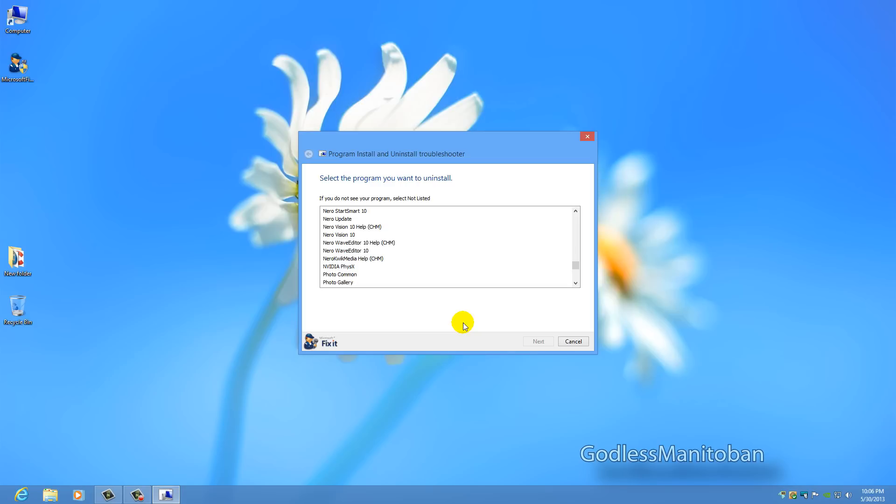
mouse_move(363, 283)
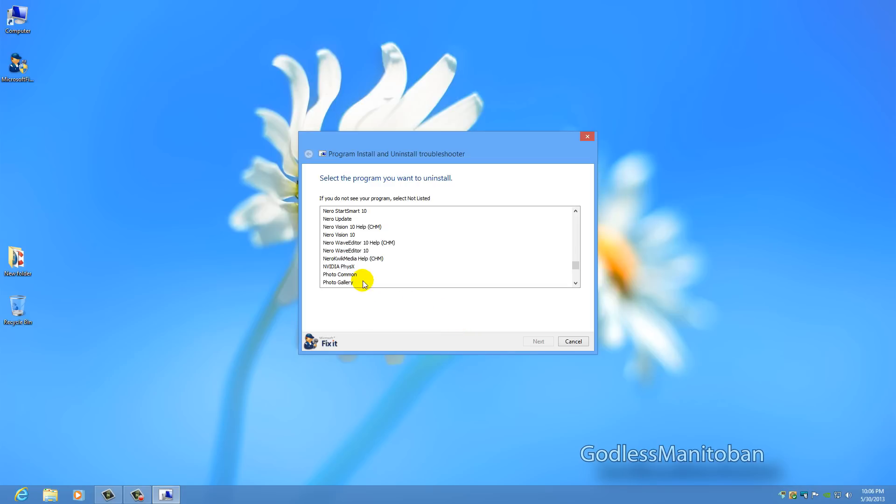
left_click(338, 266)
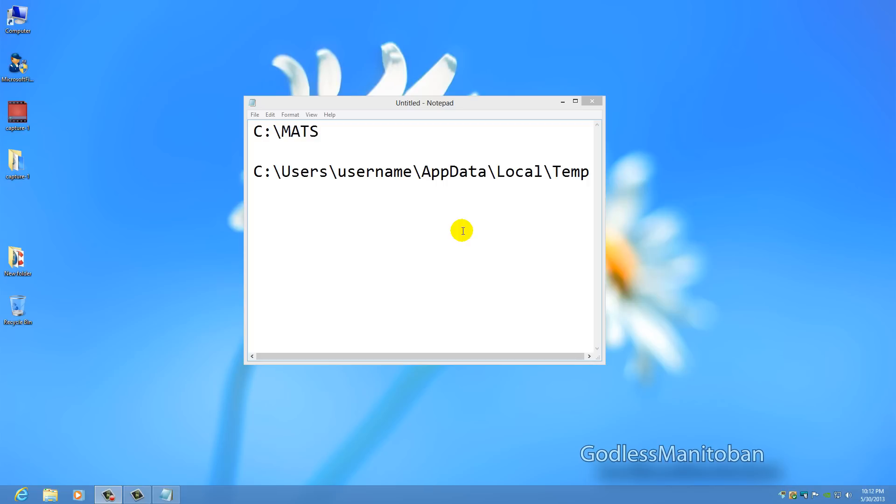
mouse_move(408, 233)
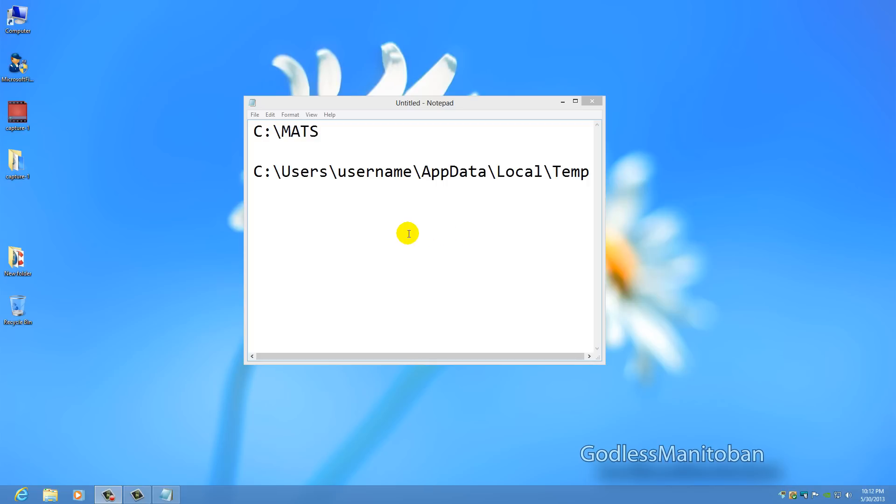